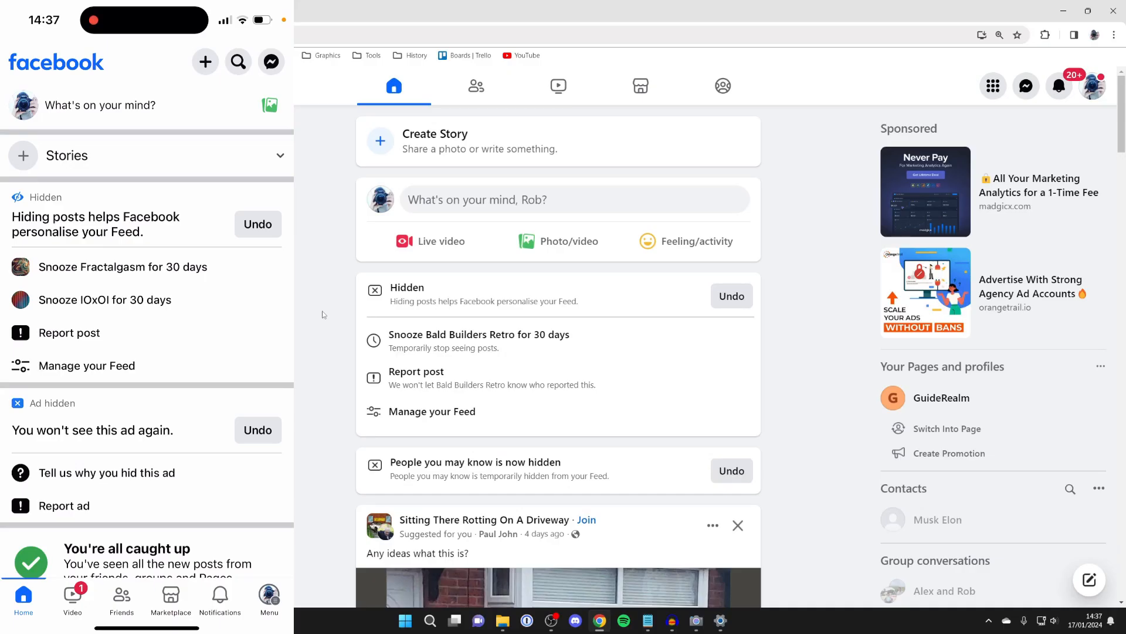
- Open the Facebook main menu from the bottom navigation bar
left_click(269, 596)
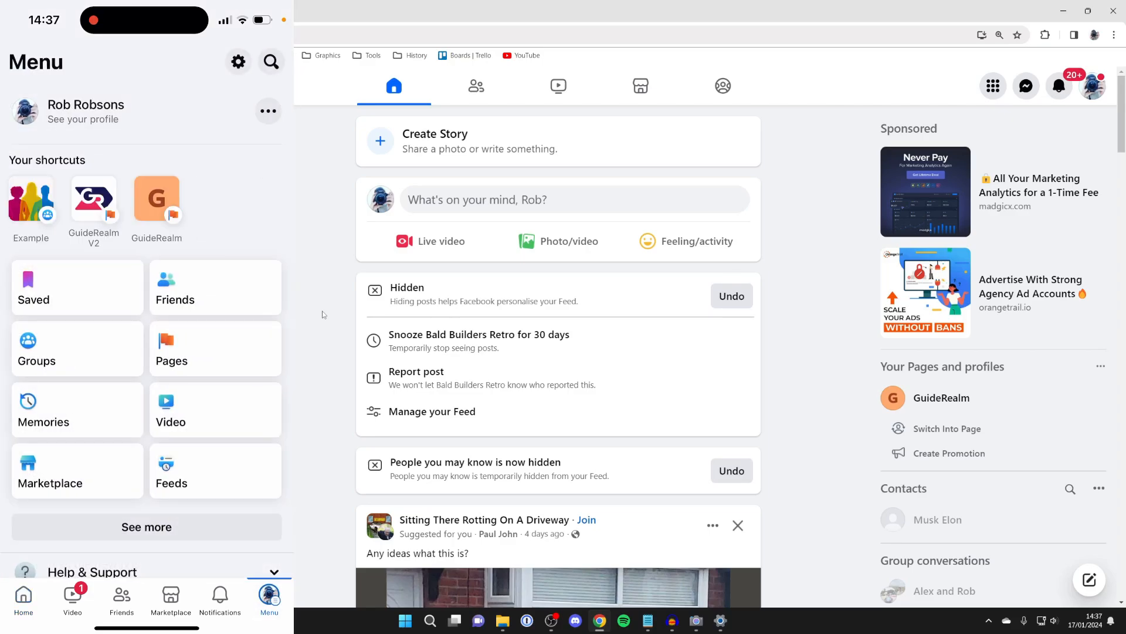
mouse_move(803, 165)
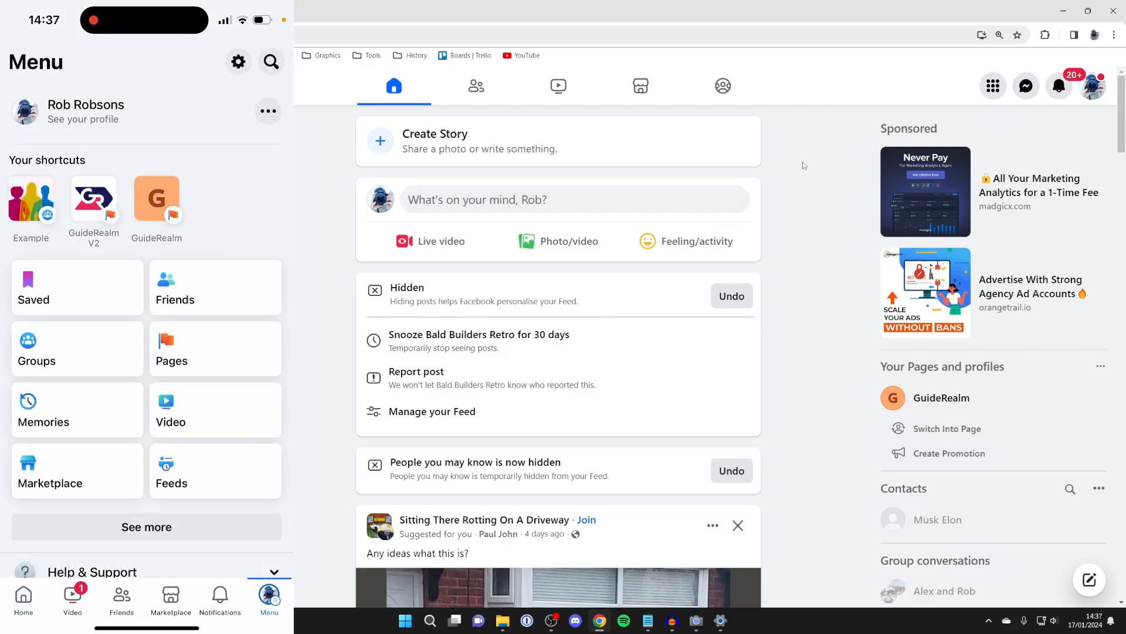
mouse_move(1092, 86)
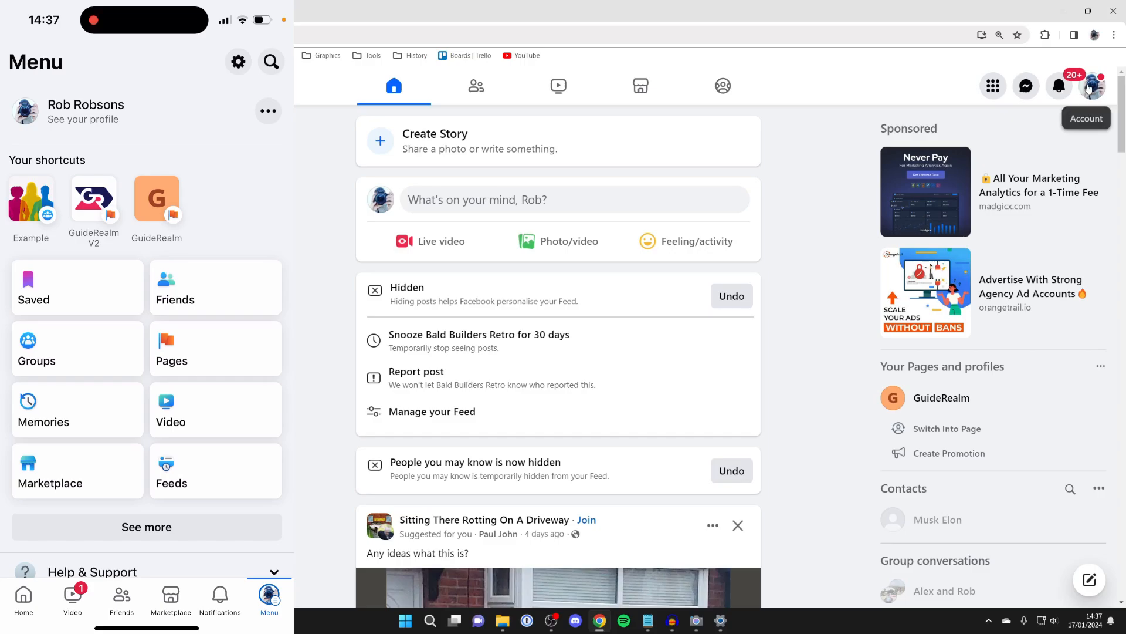
- Open Settings & privacy from the menu's gear icon
left_click(1093, 85)
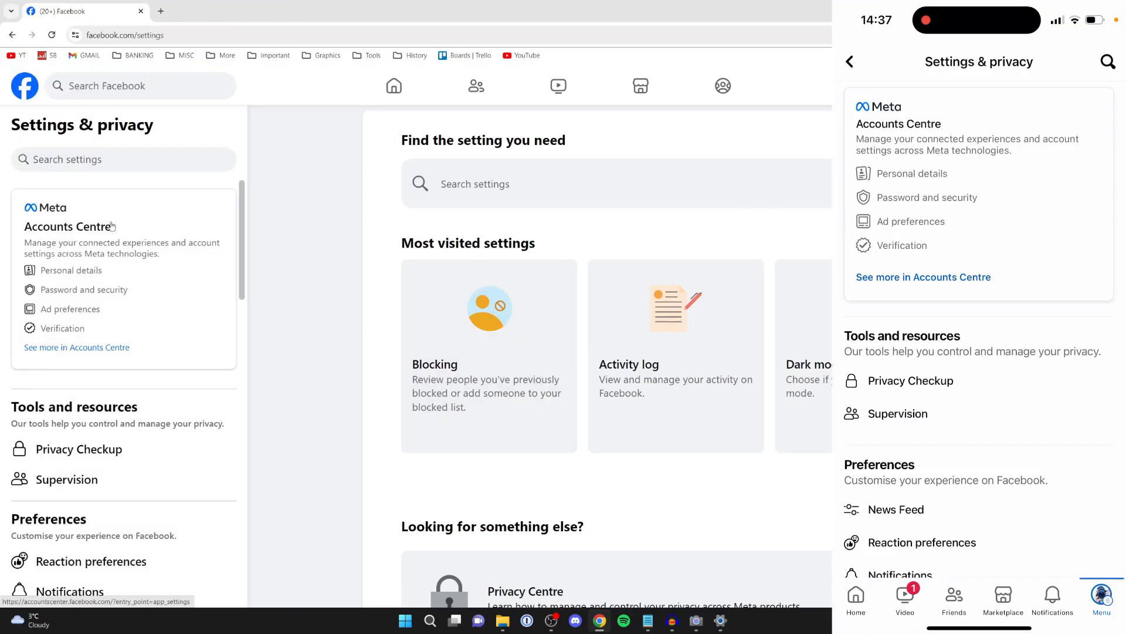
- Open Accounts Centre and go to Password and security under Account settings
left_click(76, 347)
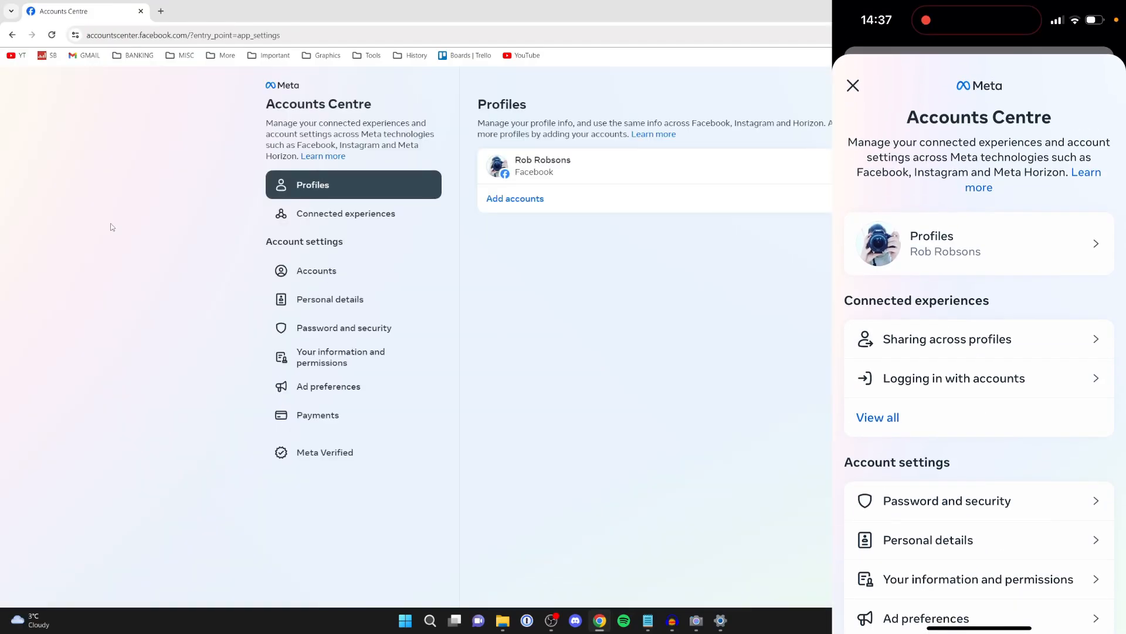
mouse_move(120, 231)
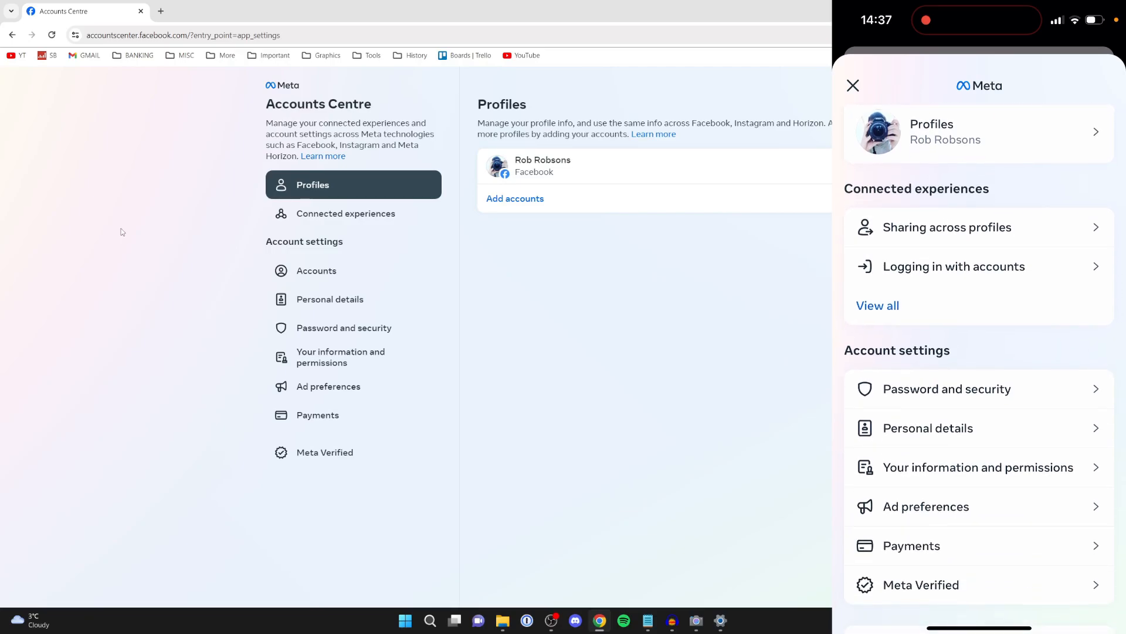
scroll("down", 3)
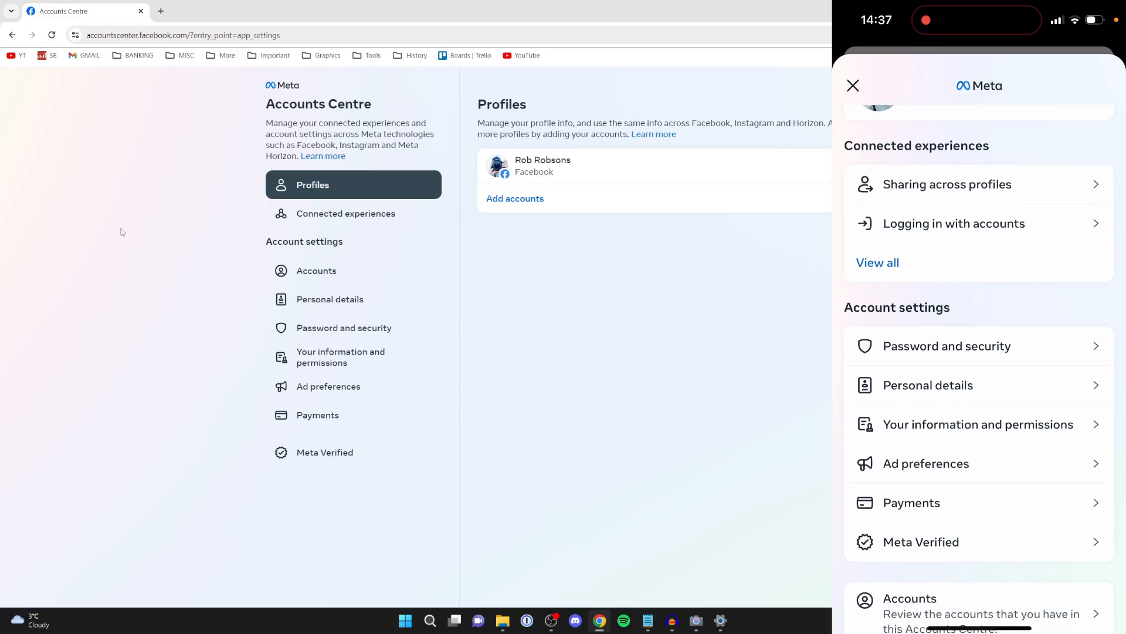
left_click(947, 345)
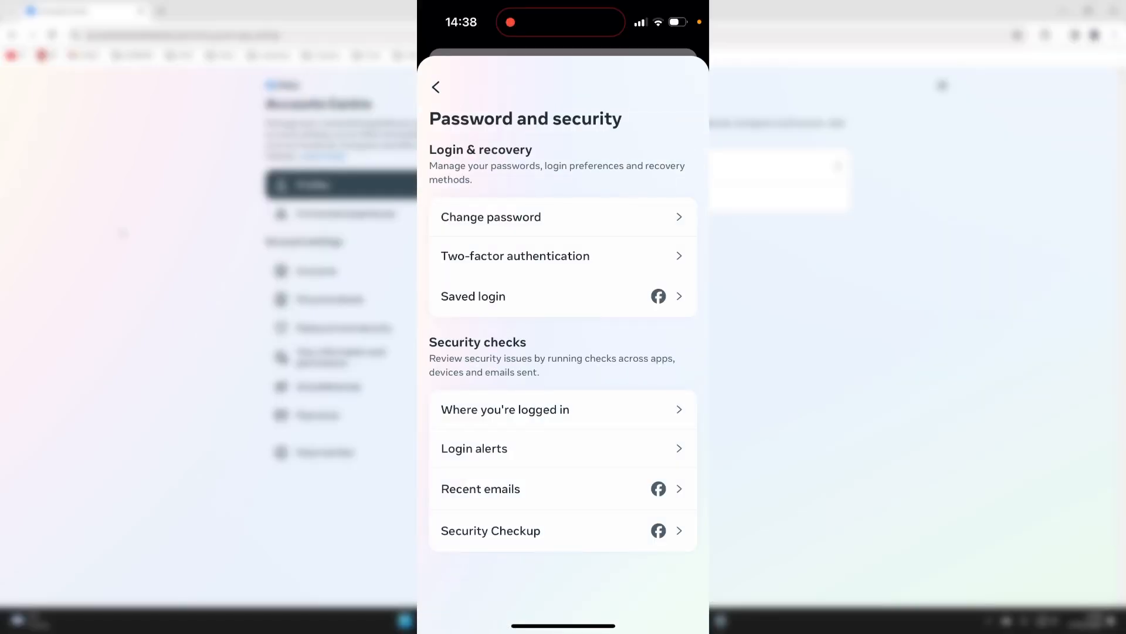
- Start Change password and choose the Rob Robsons Facebook account
left_click(491, 217)
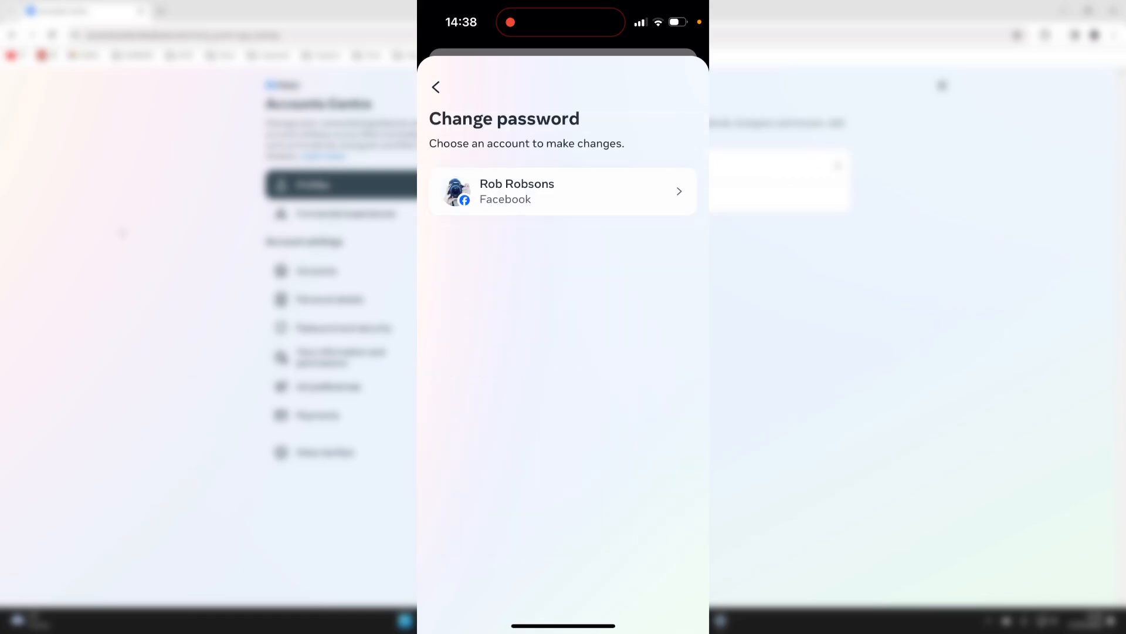
left_click(563, 191)
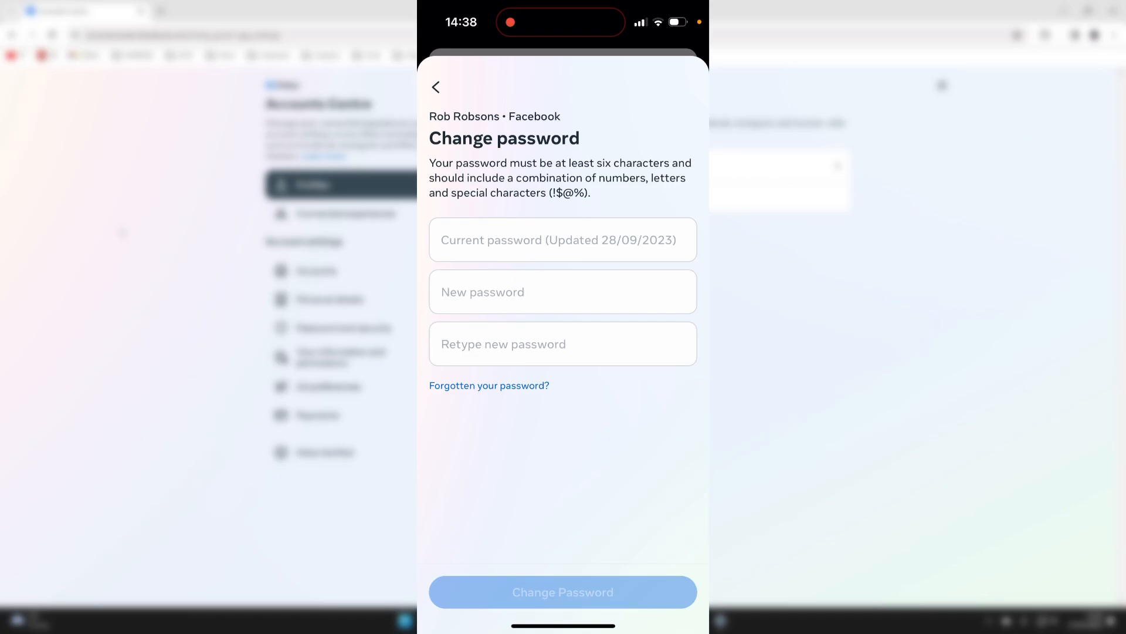
- Enter the current password and the new password twice, then submit the change
left_click(562, 239)
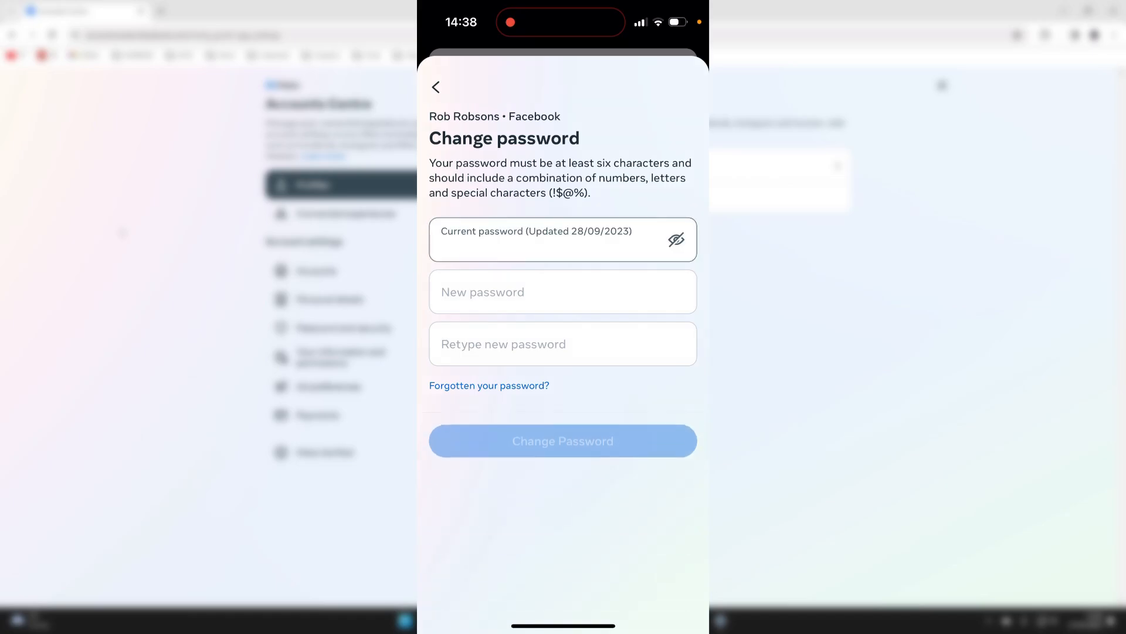
scroll("up", 3)
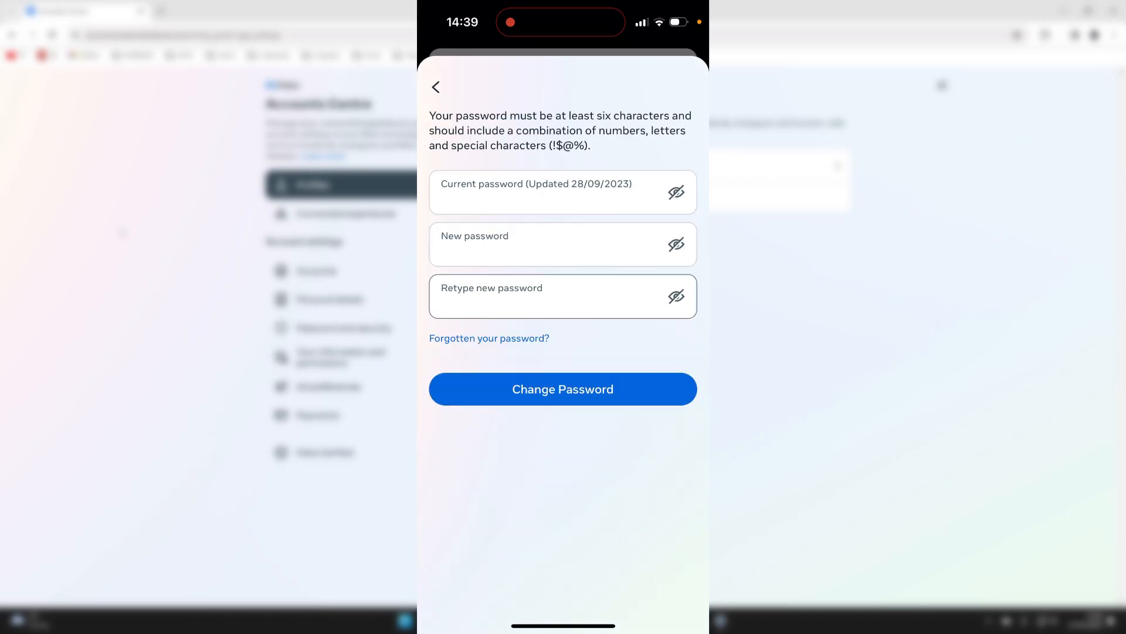
left_click(563, 389)
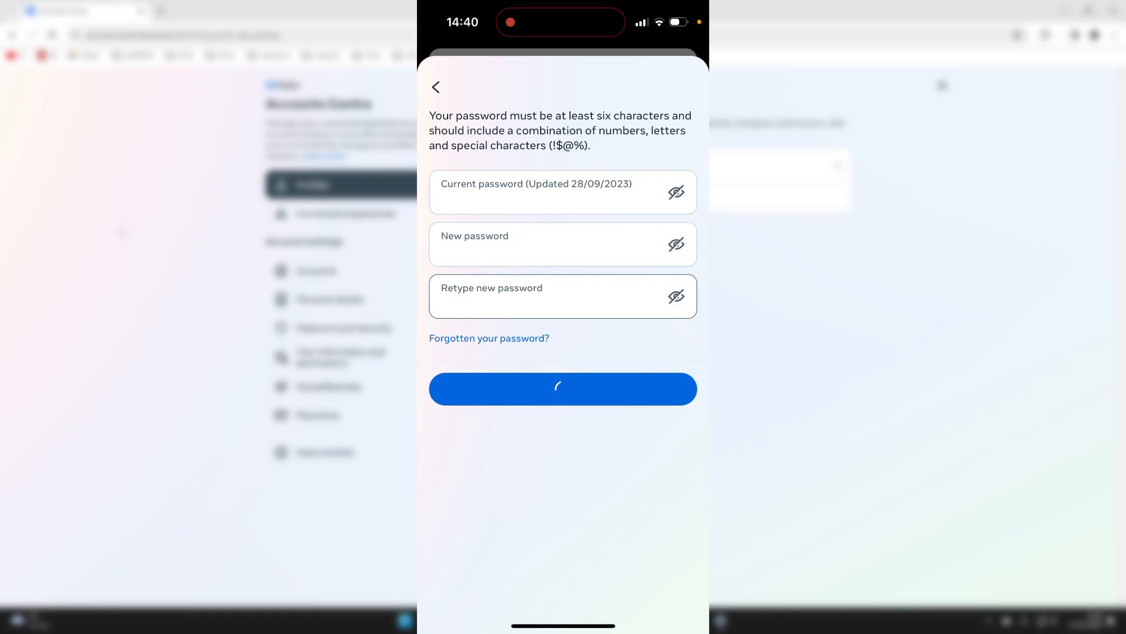
left_click(563, 388)
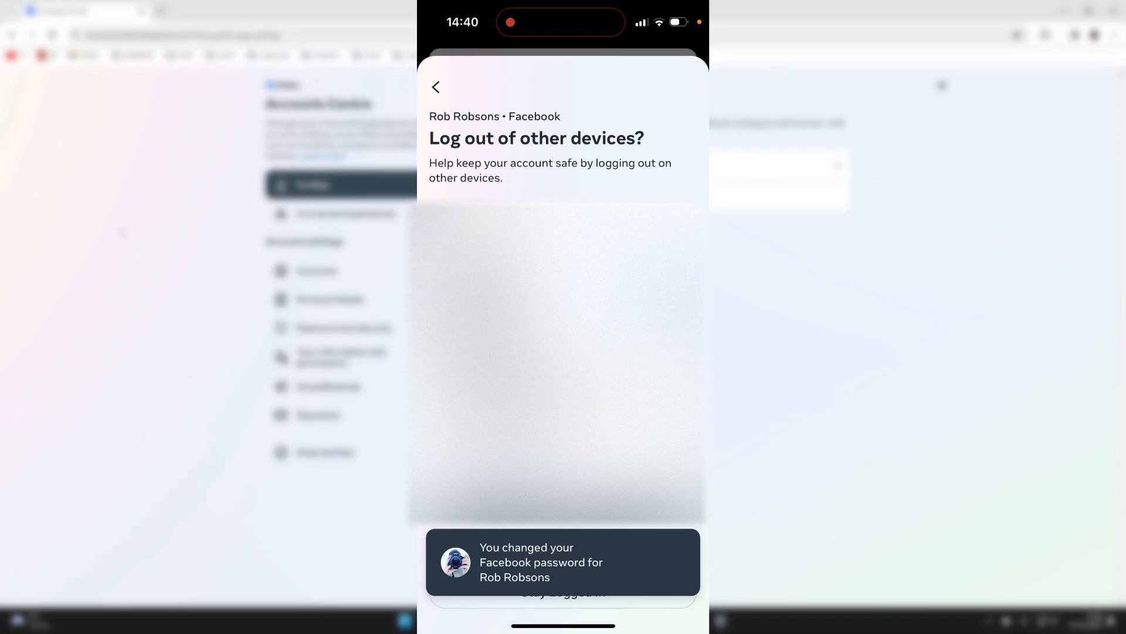
left_click(435, 87)
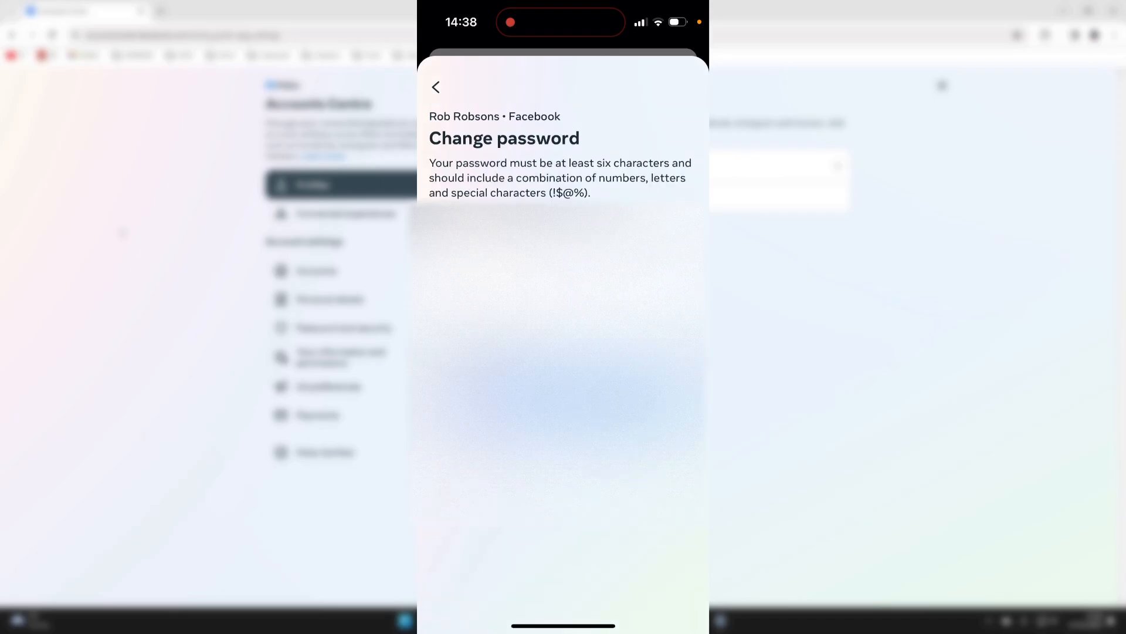